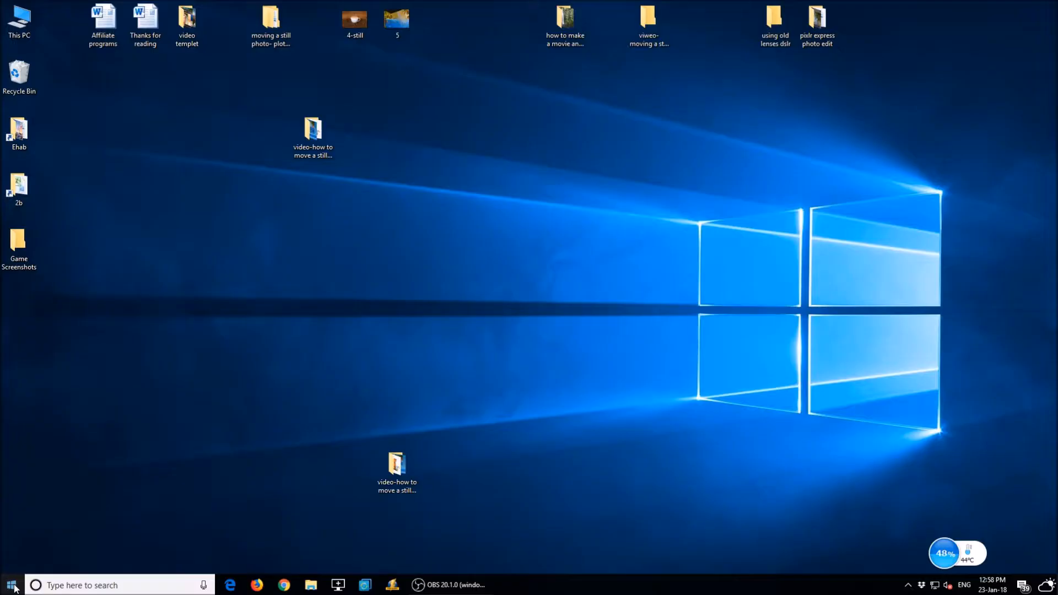
Launch Plotaverse from the taskbar shortcut
left_click(10, 585)
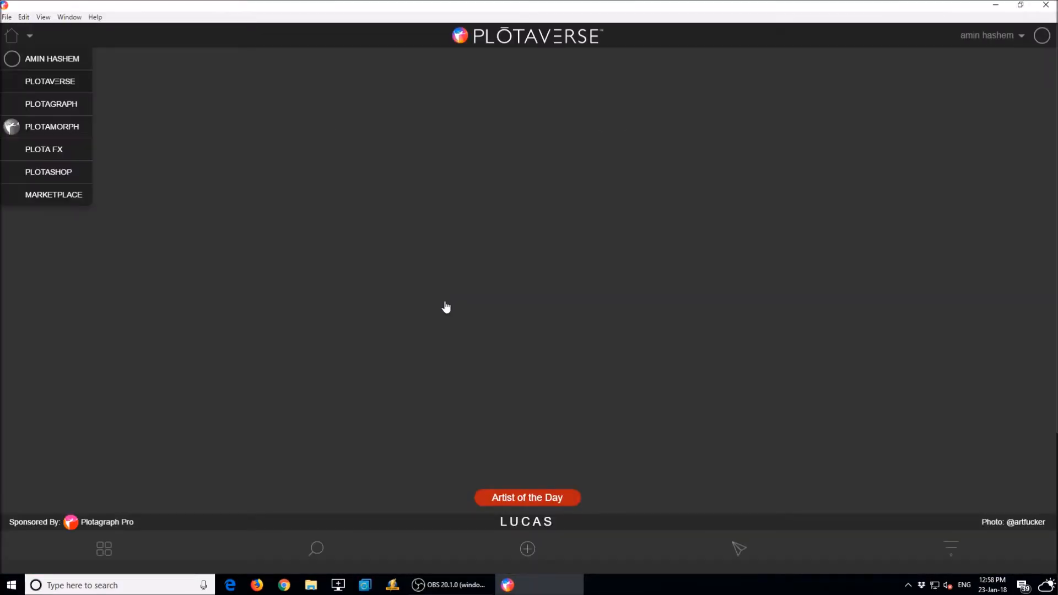
Start a new Plotagraph and load the coffee cup photo 4-still
left_click(526, 548)
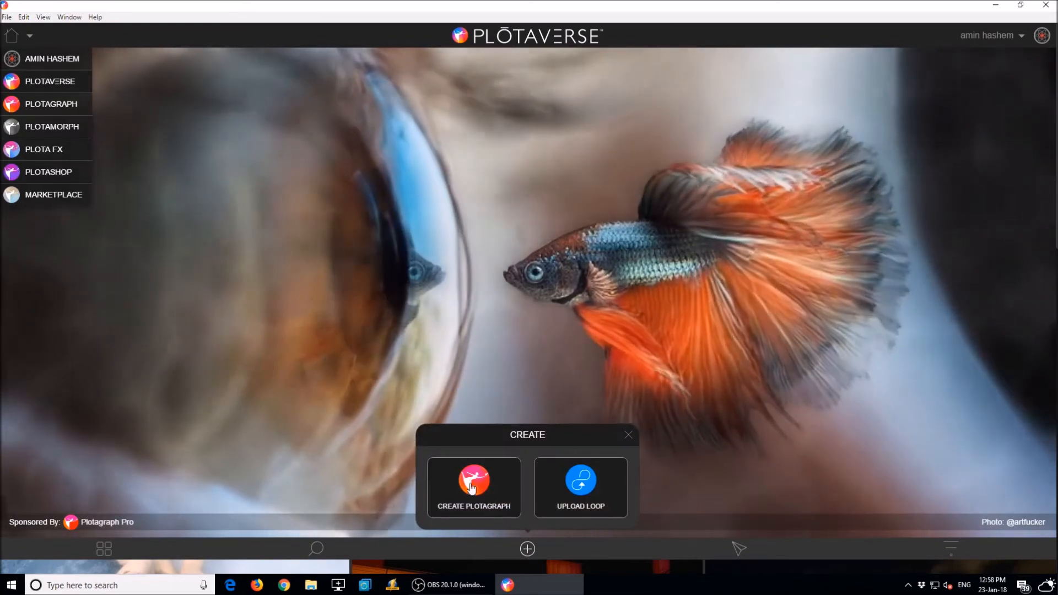
left_click(473, 487)
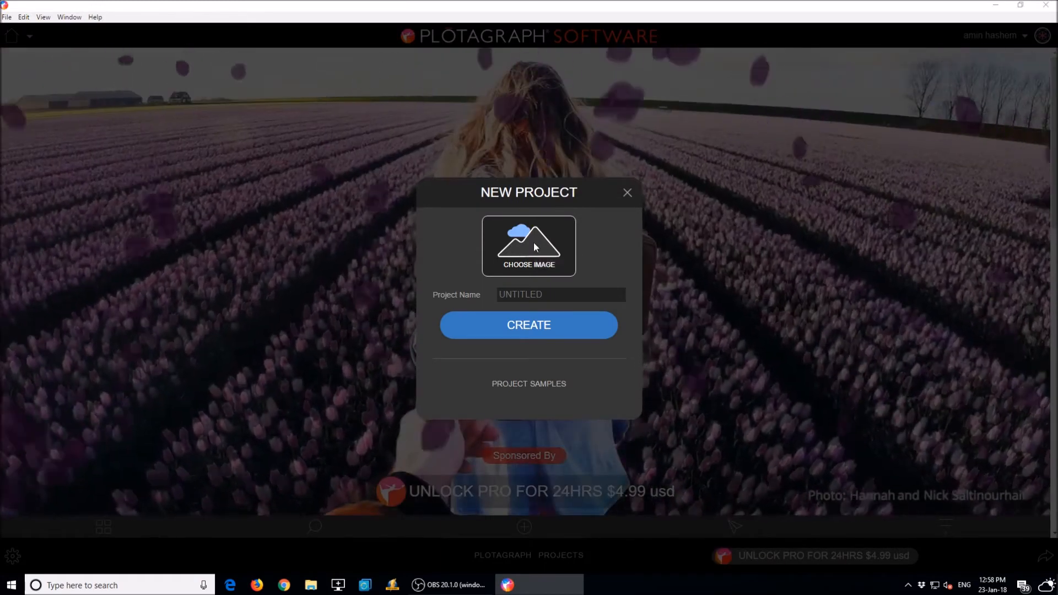
left_click(528, 245)
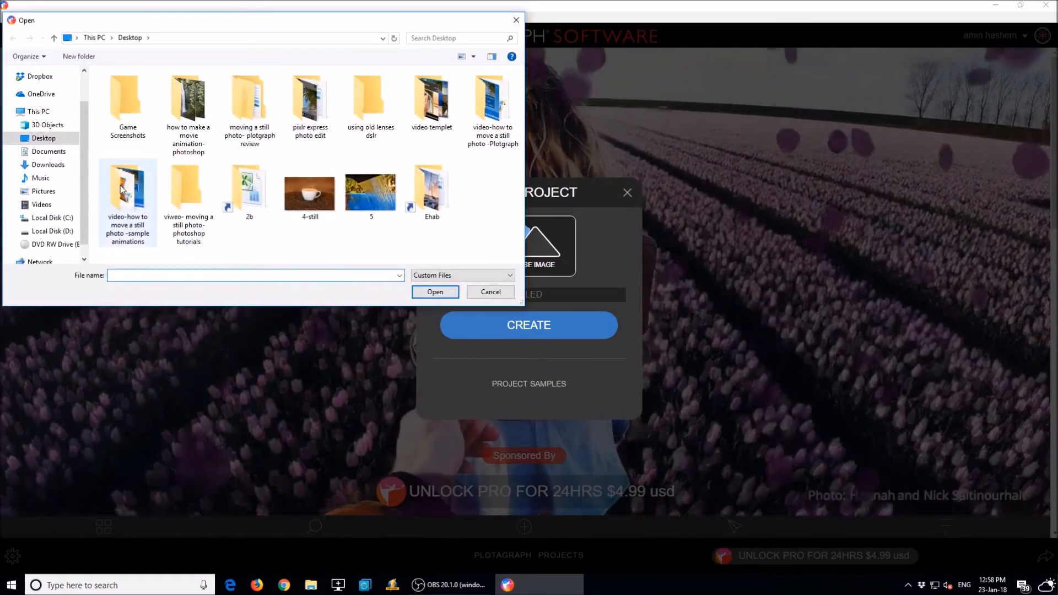
left_click(309, 191)
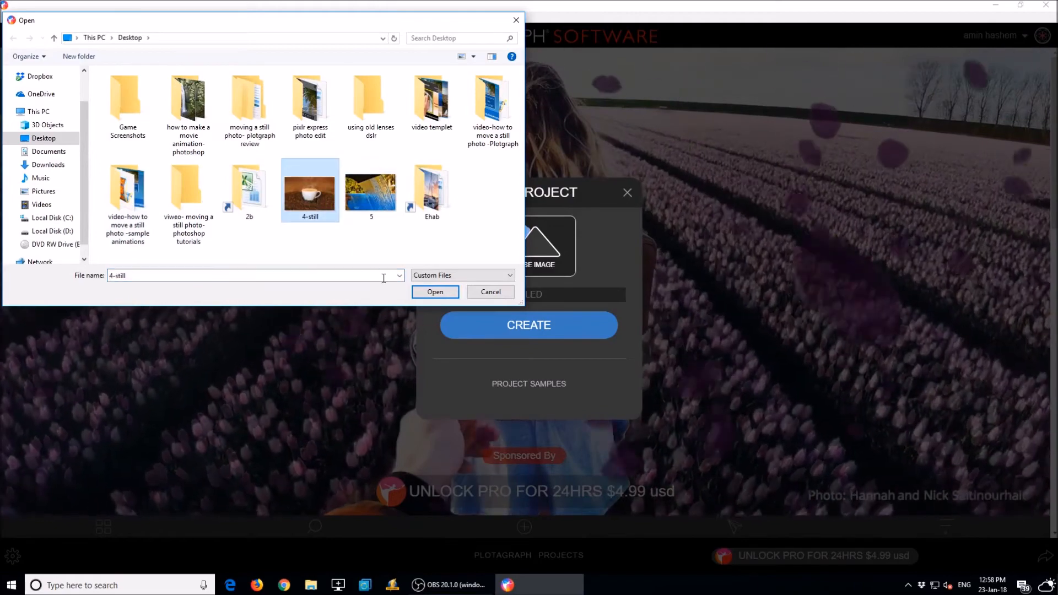
left_click(435, 291)
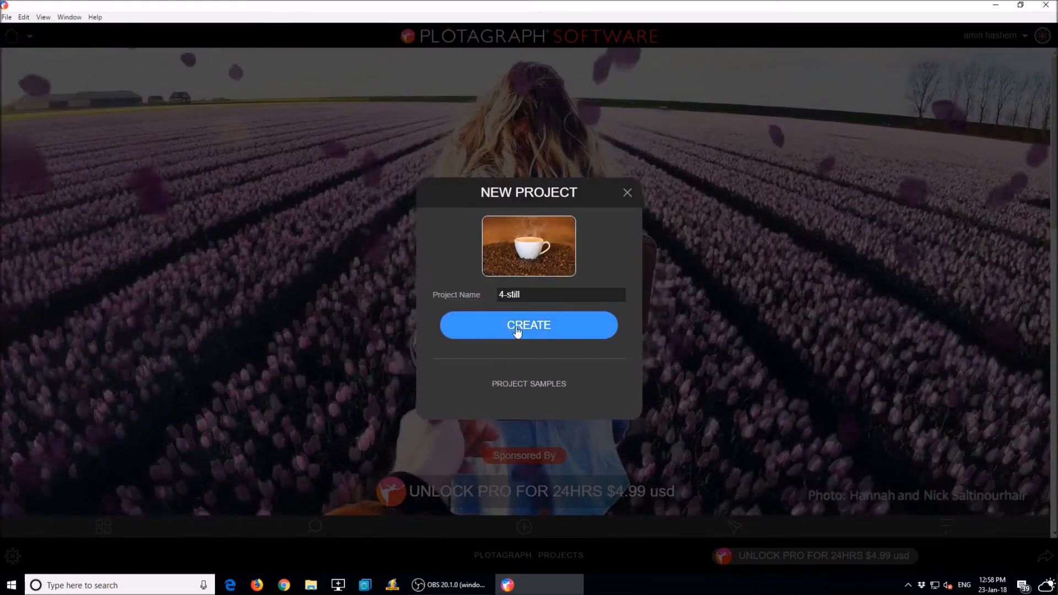
Create the 4-still project and switch to the Stabilizer/Anchor Points tool
left_click(528, 324)
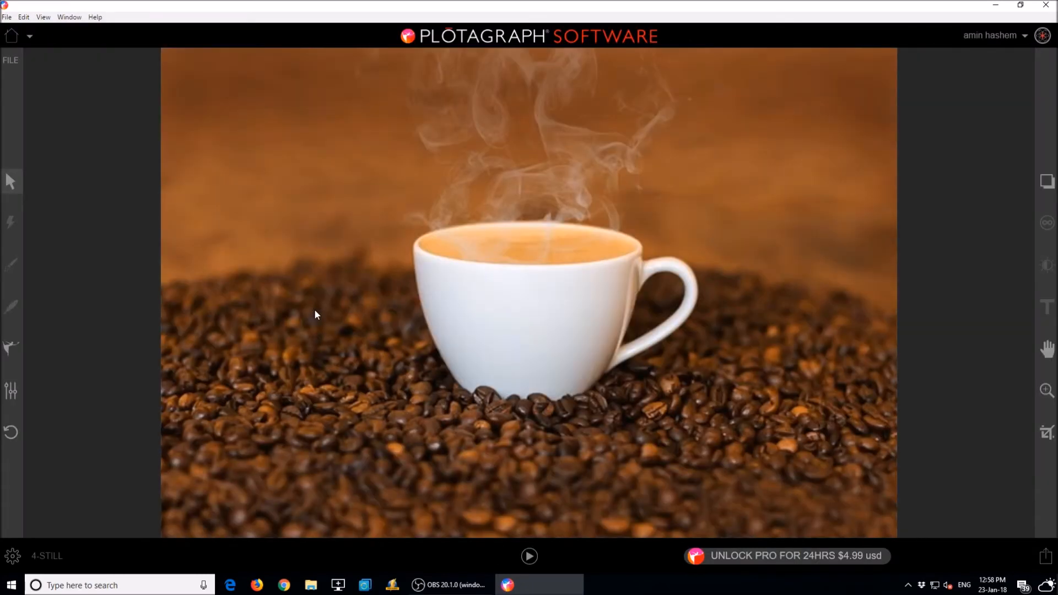
mouse_move(56, 423)
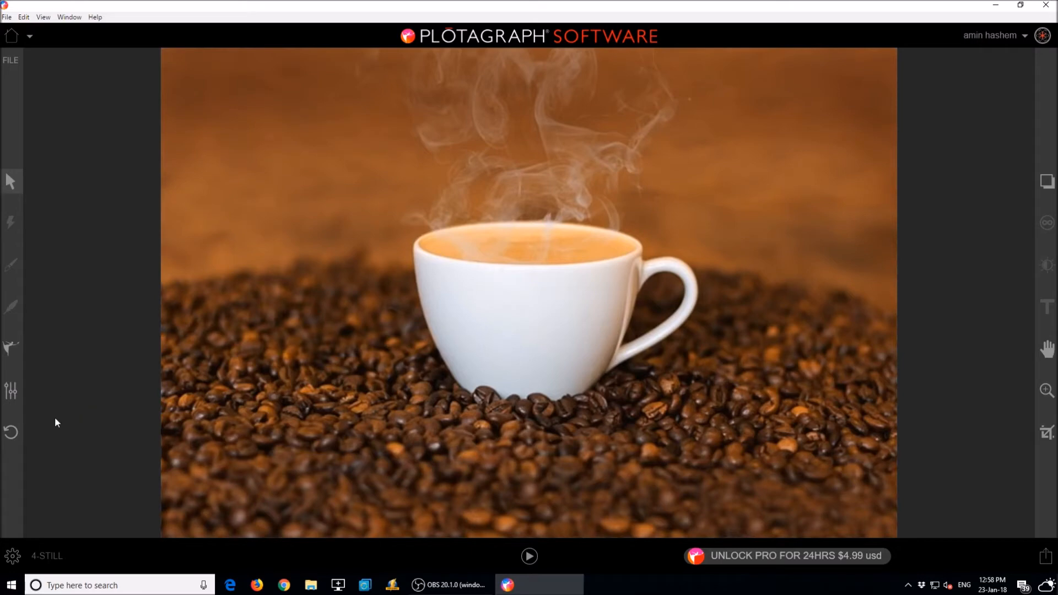
left_click(11, 348)
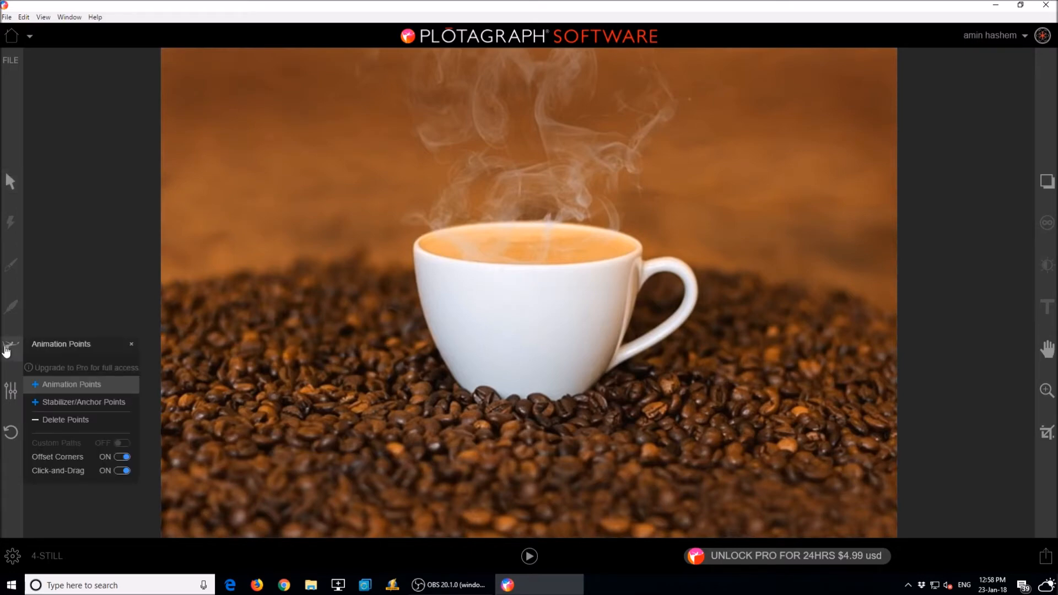
mouse_move(70, 391)
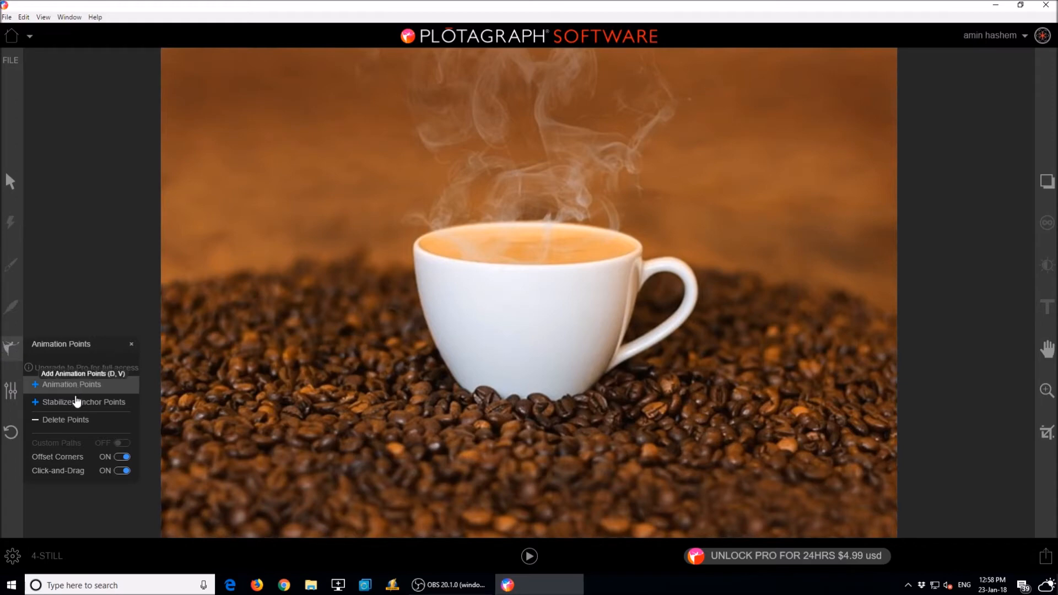
left_click(132, 344)
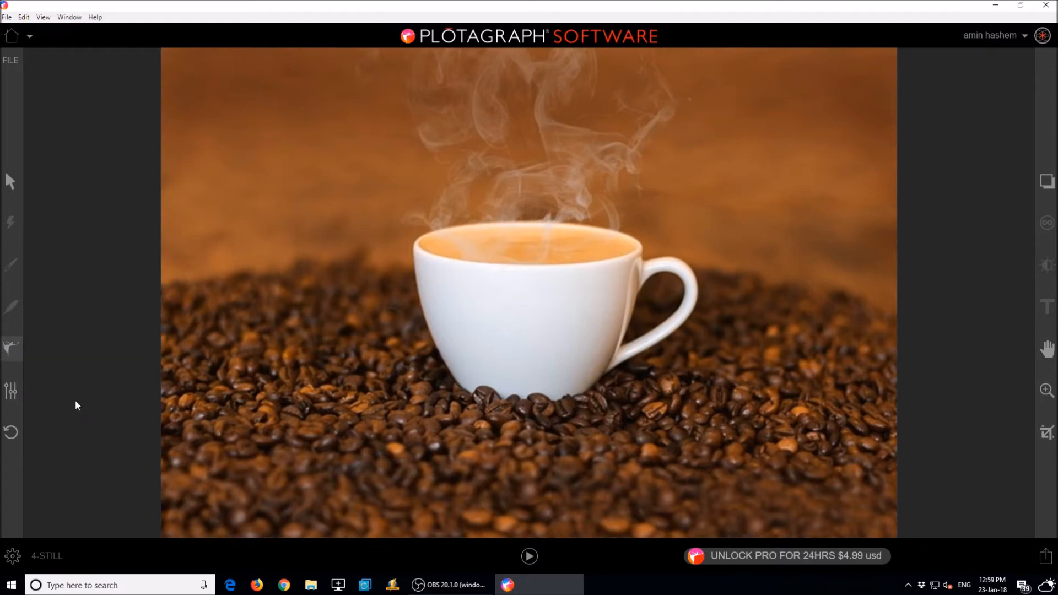
mouse_move(395, 271)
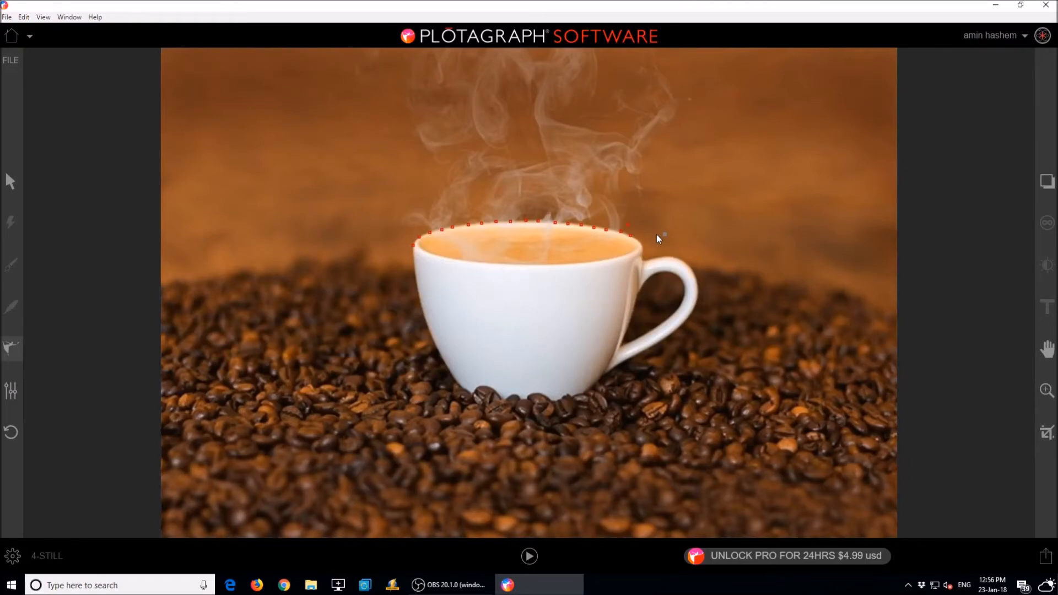
mouse_move(12, 351)
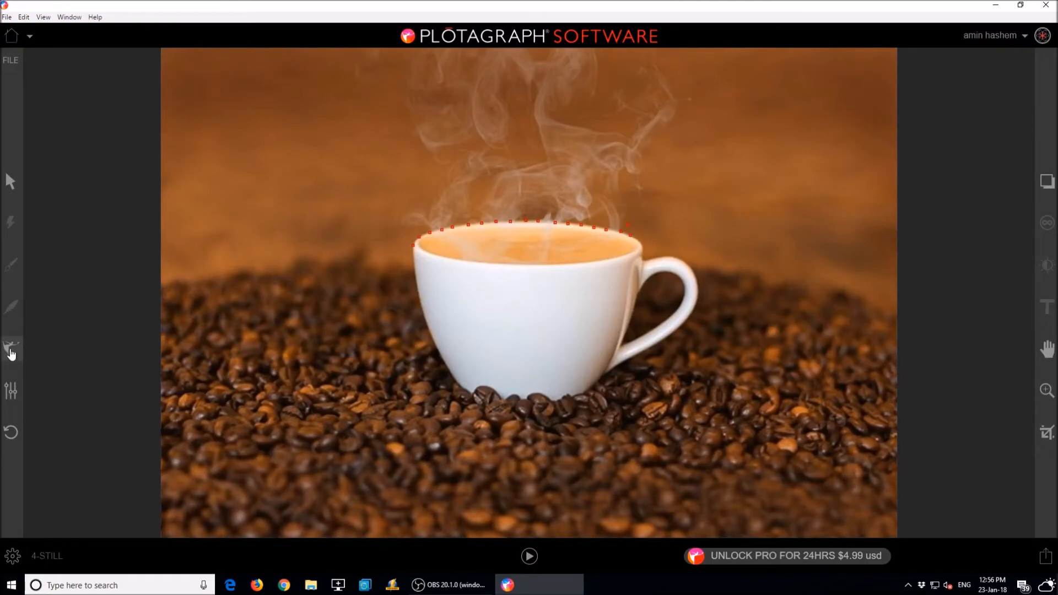
Choose the next point type from the Animation Points menu after placing rim anchors
left_click(11, 348)
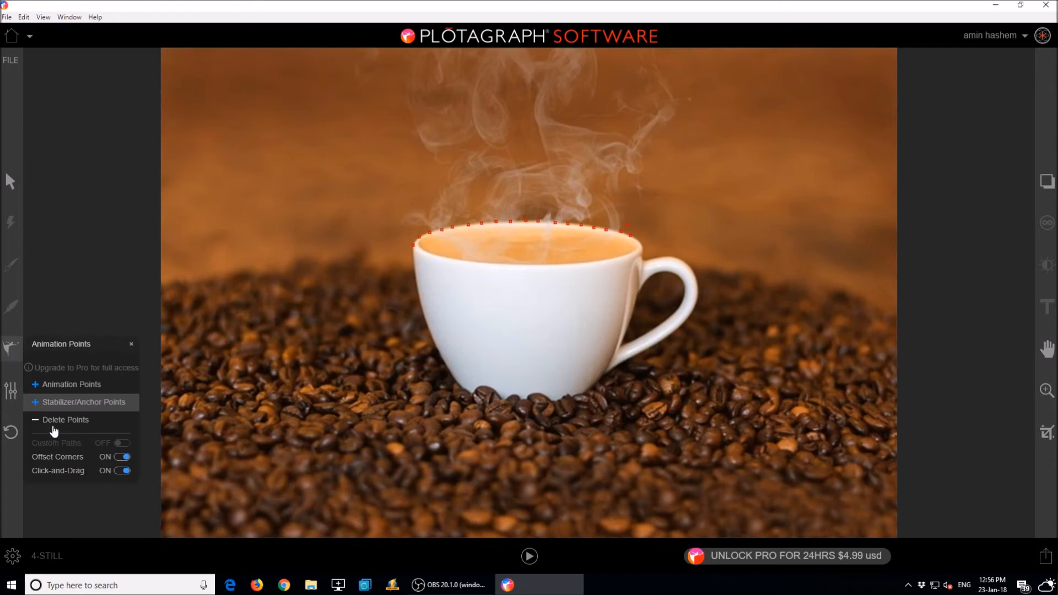
left_click(132, 344)
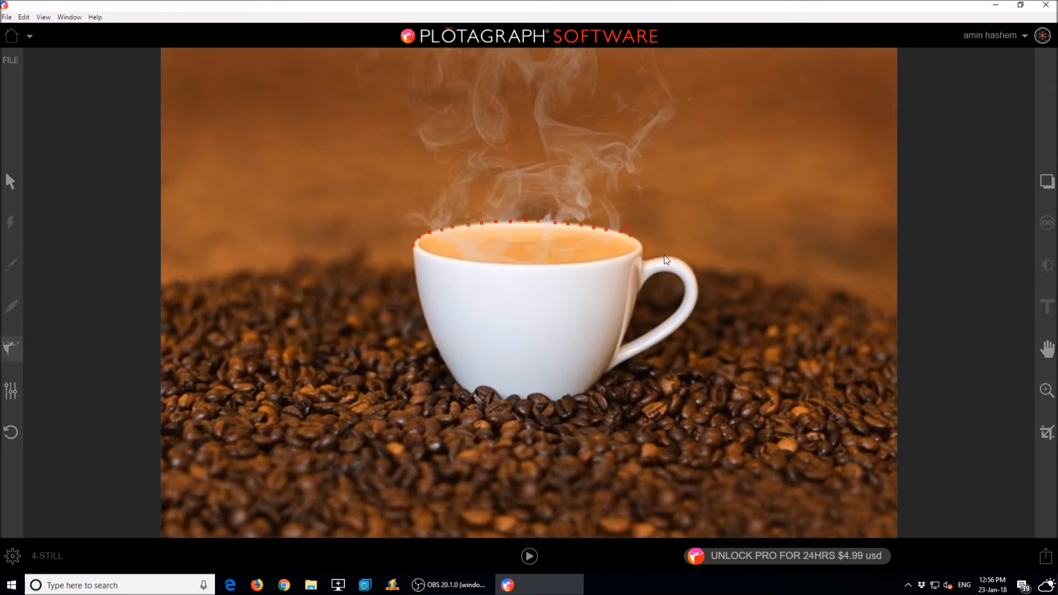
mouse_move(678, 232)
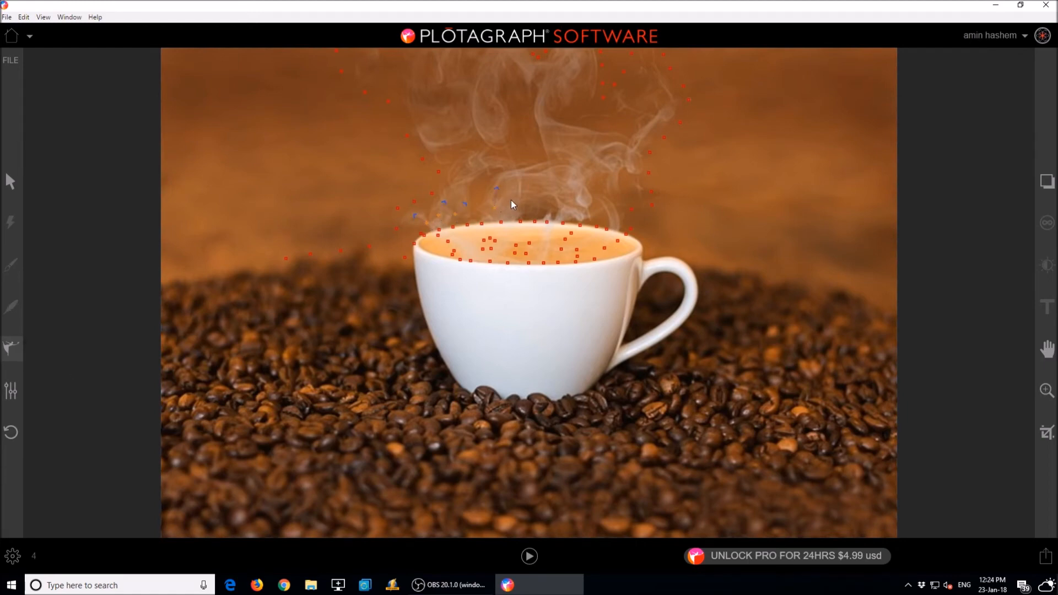
mouse_move(567, 160)
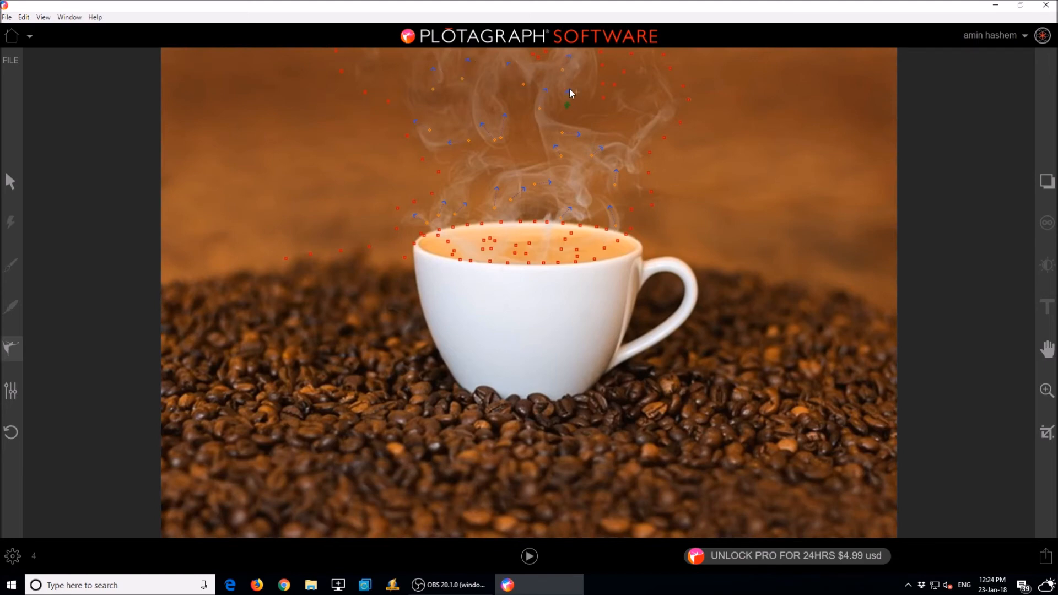
mouse_move(474, 237)
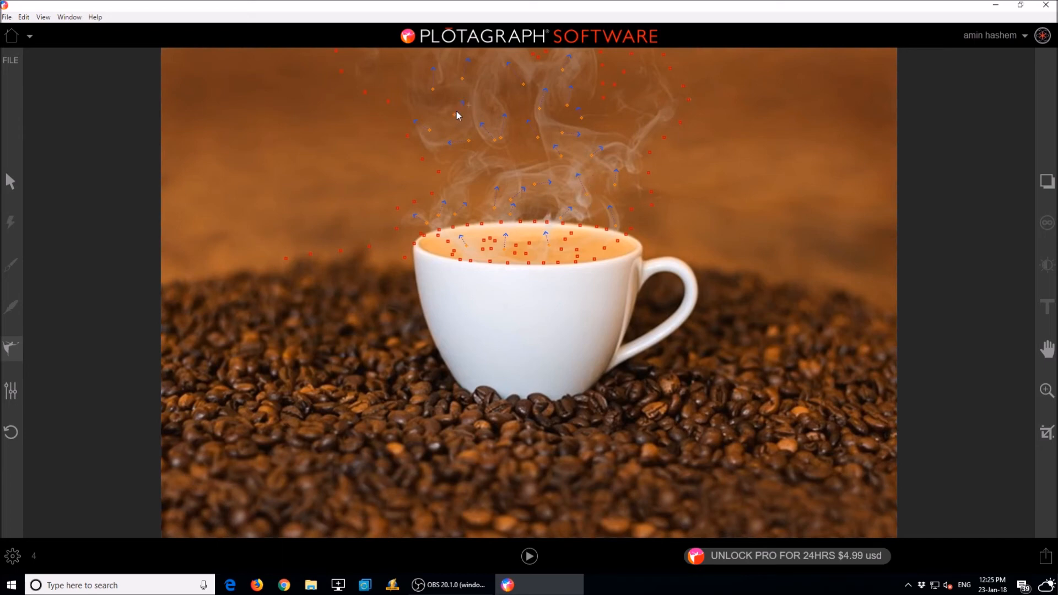
mouse_move(633, 200)
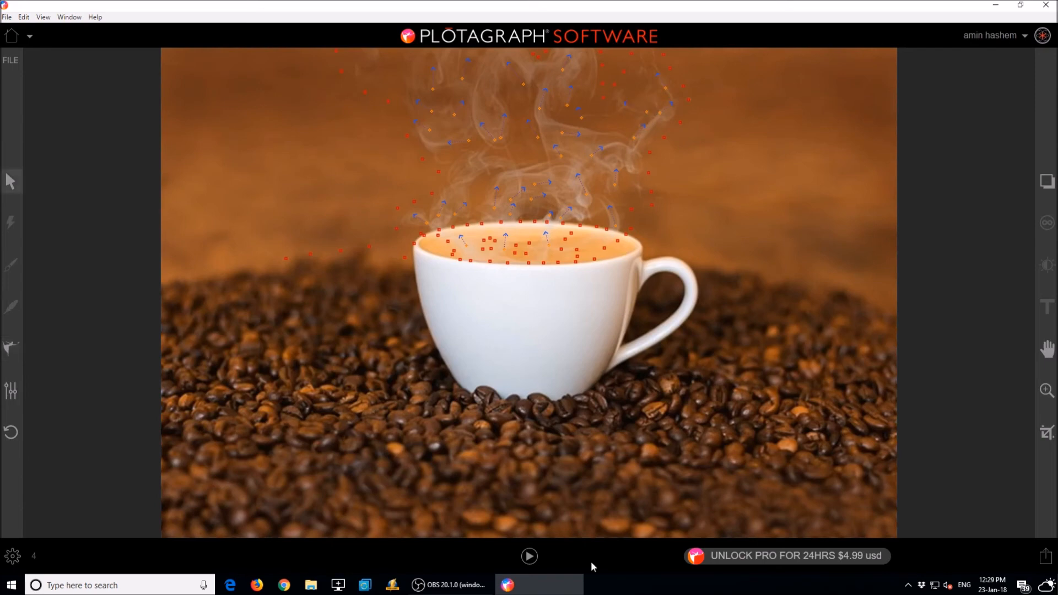
mouse_move(53, 363)
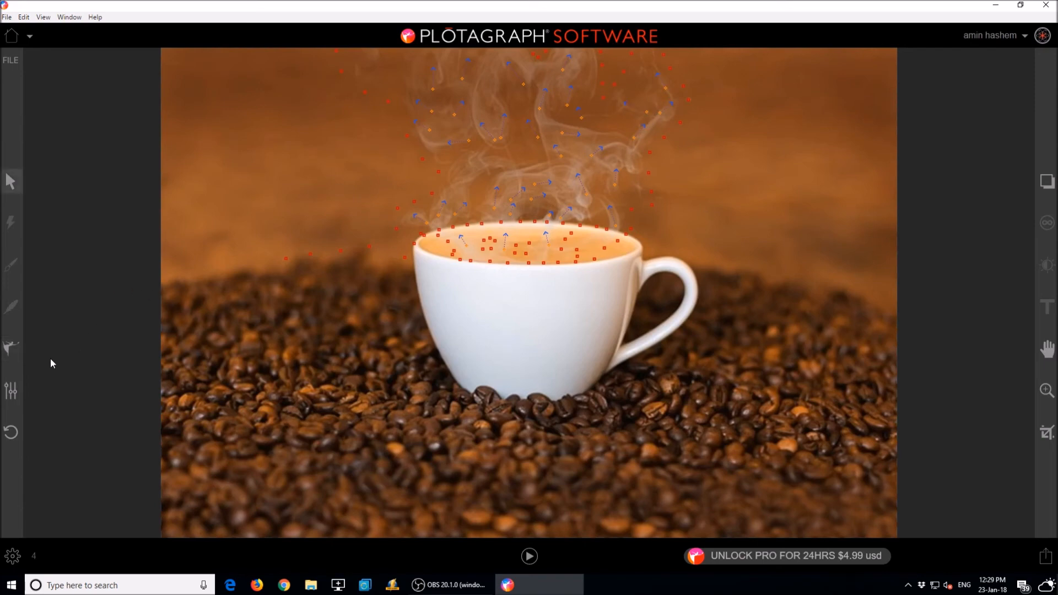
mouse_move(529, 556)
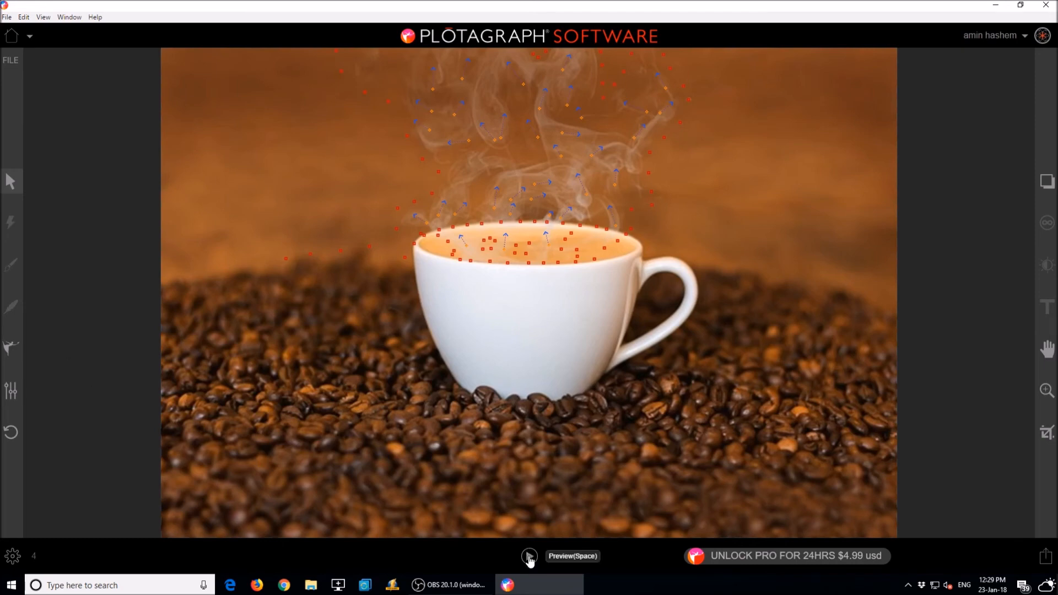
Preview the animated coffee cup loop with the steam arrows
left_click(529, 556)
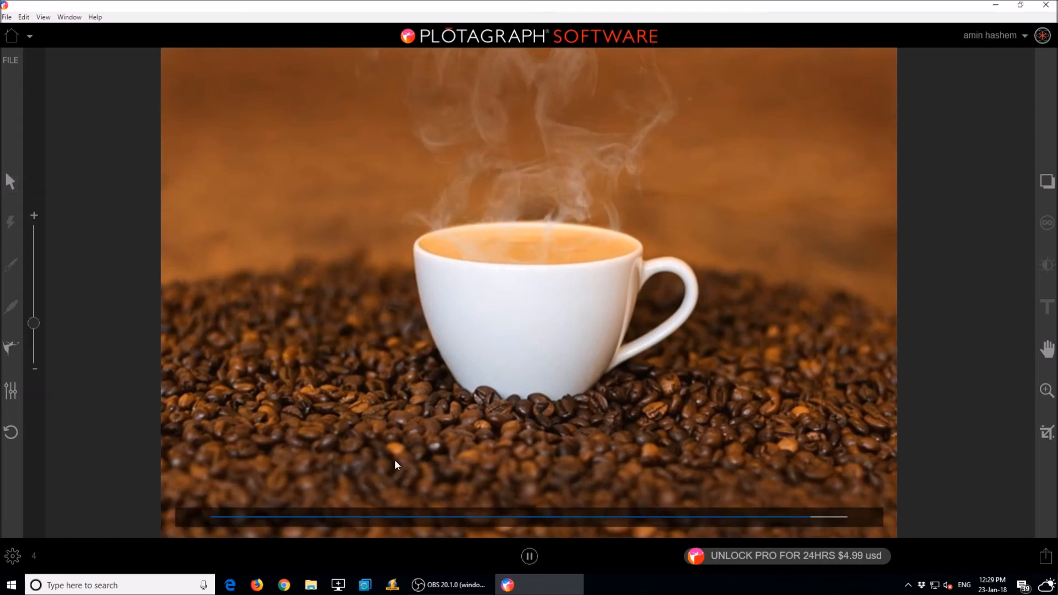